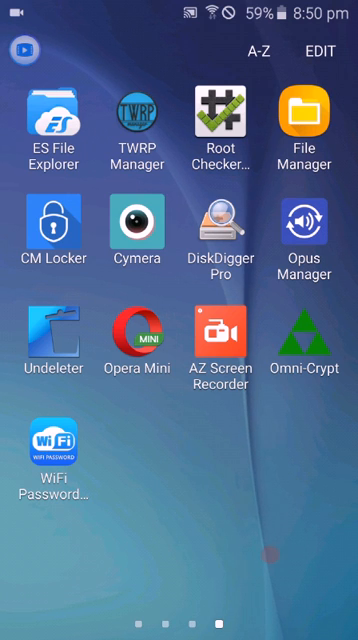
Swipe the home screen to reach the WiFi Password Show app and its PTCL-BB options
scroll(left, 3)
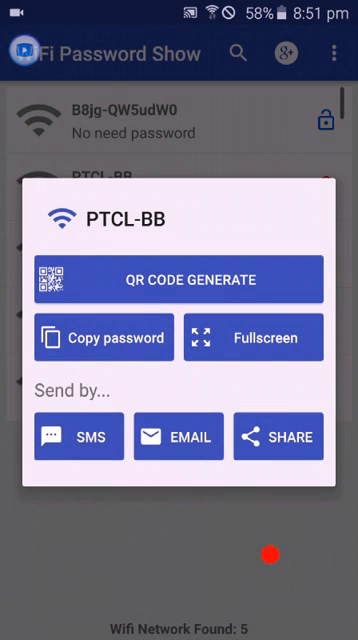
Close the PTCL-BB options dialog and confirm YES to exit WiFi Password Show
click(256, 337)
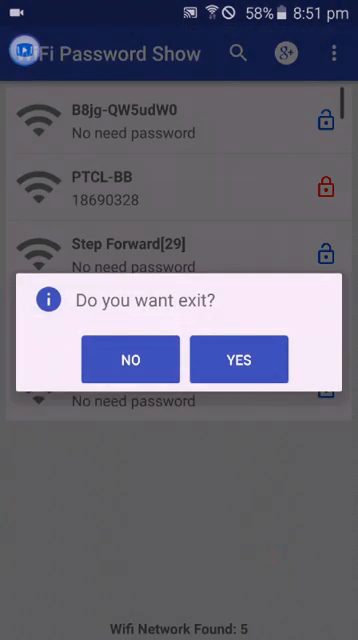
click(237, 358)
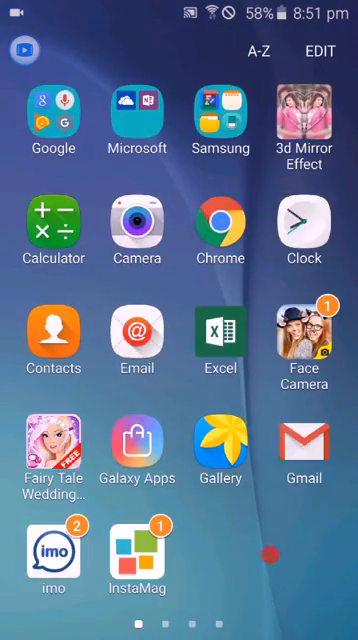
Swipe to the apps page and open Wi-Fi settings under Connections
scroll(left, 3)
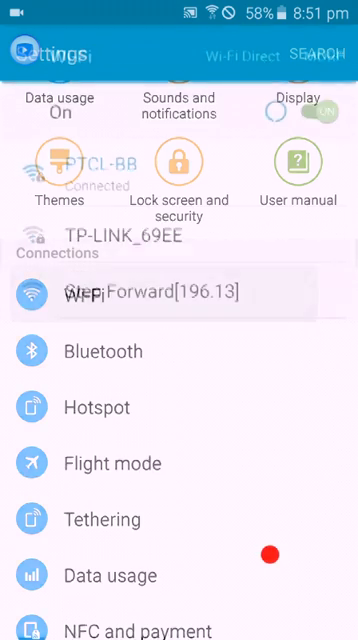
click(100, 170)
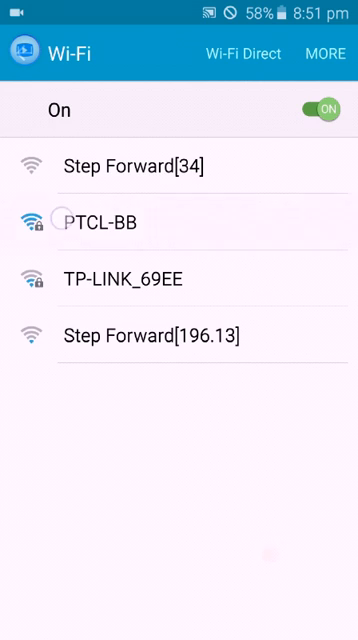
click(90, 222)
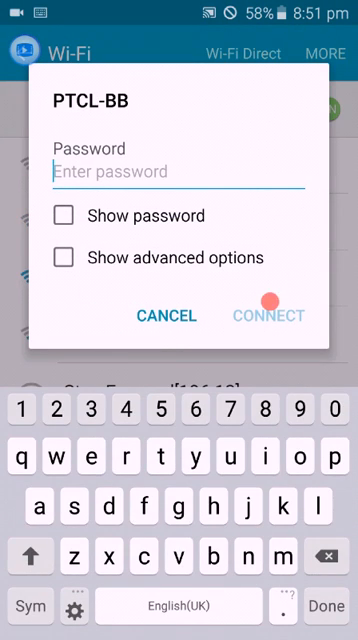
click(64, 216)
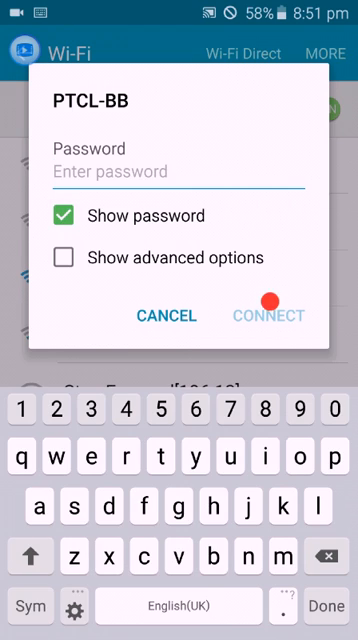
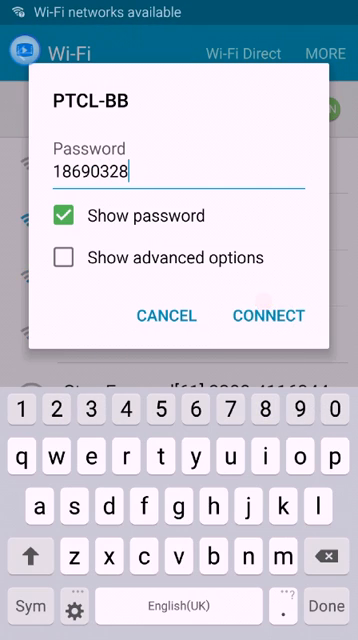
click(268, 316)
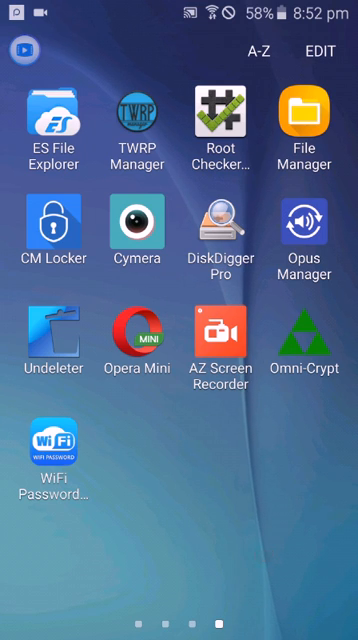
click(51, 440)
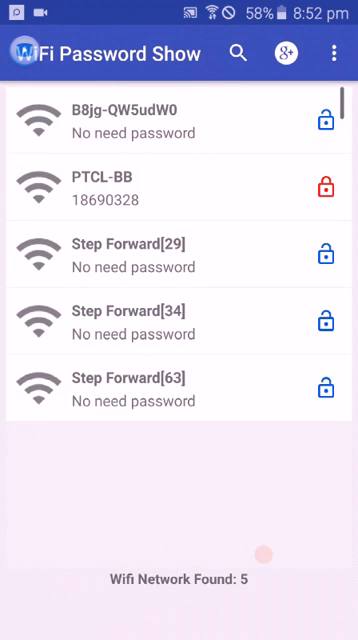